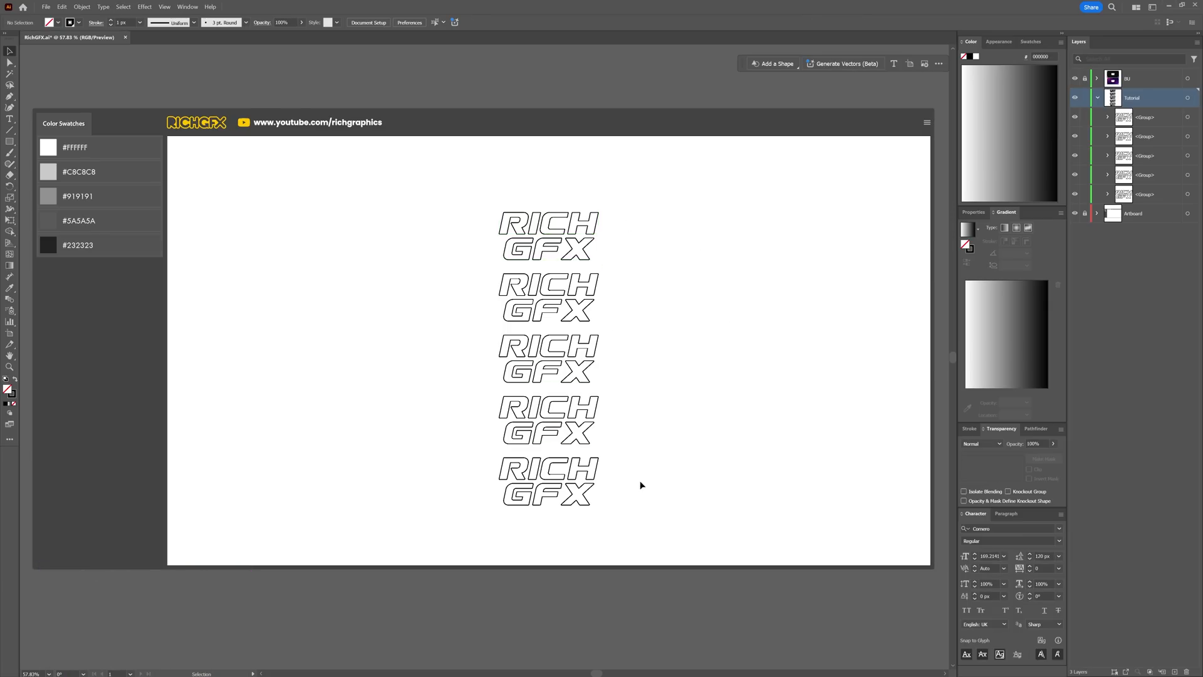
Step: Place a black-filled rectangle behind the five stacked RICH GFX outline copies
left_click(547, 479)
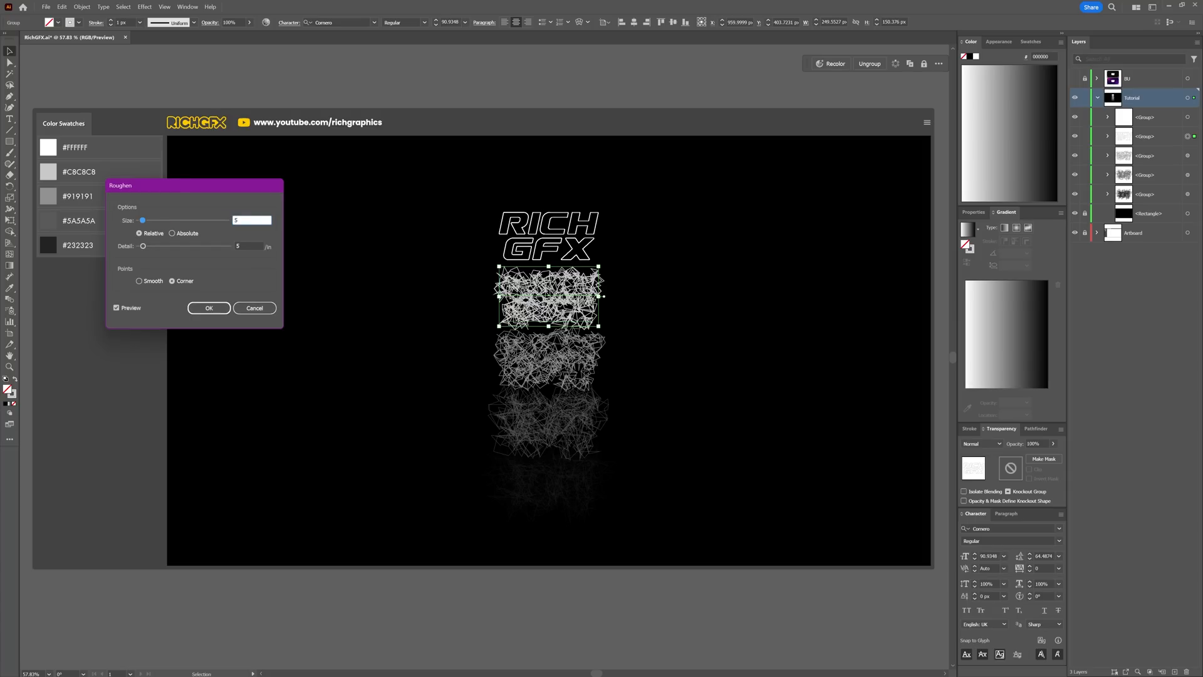
Step: Apply Roughen with Size 5, Detail 5, Corner points to the third RICH GFX copy
left_click(208, 307)
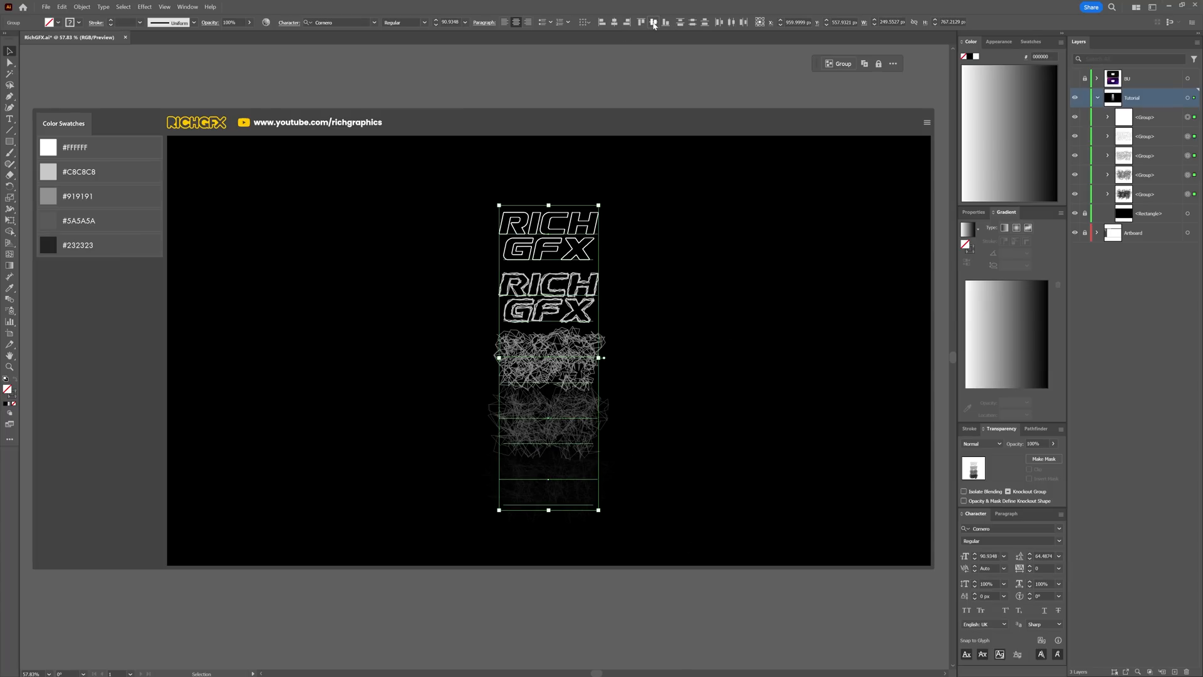